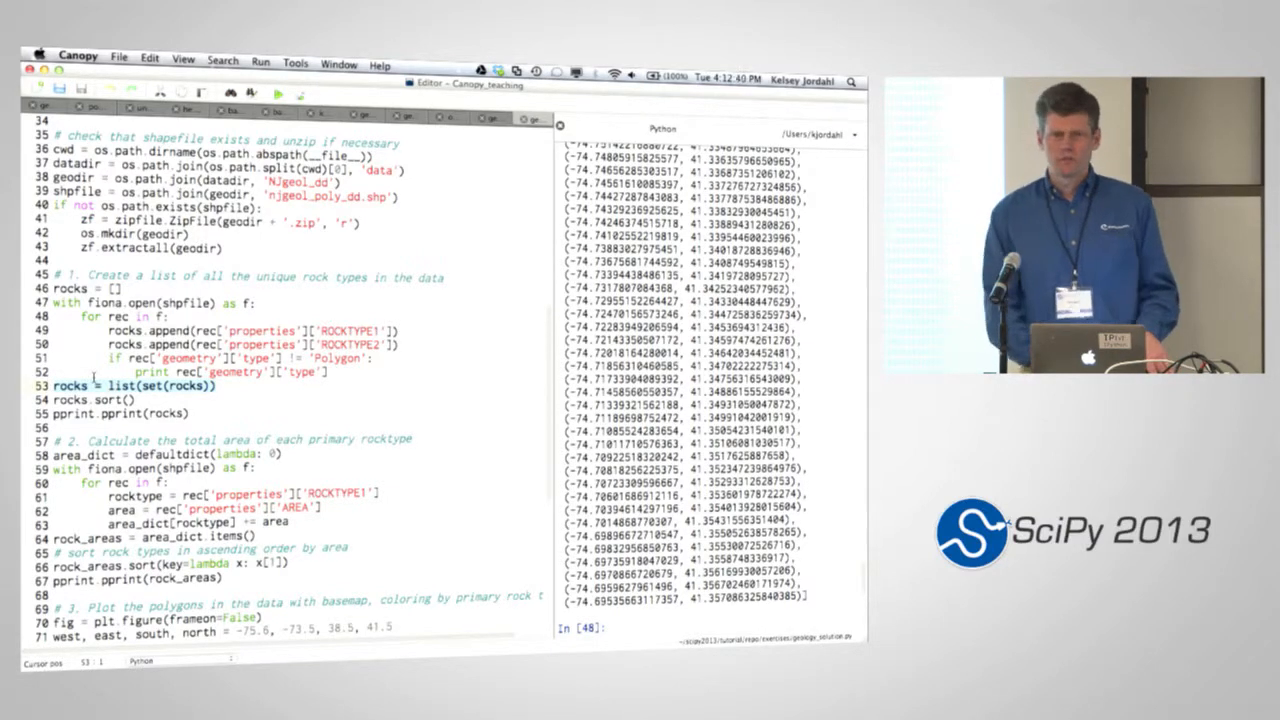
- Run the geology script and scroll to the rock_areas totals sorted ascending
scroll(down, 3)
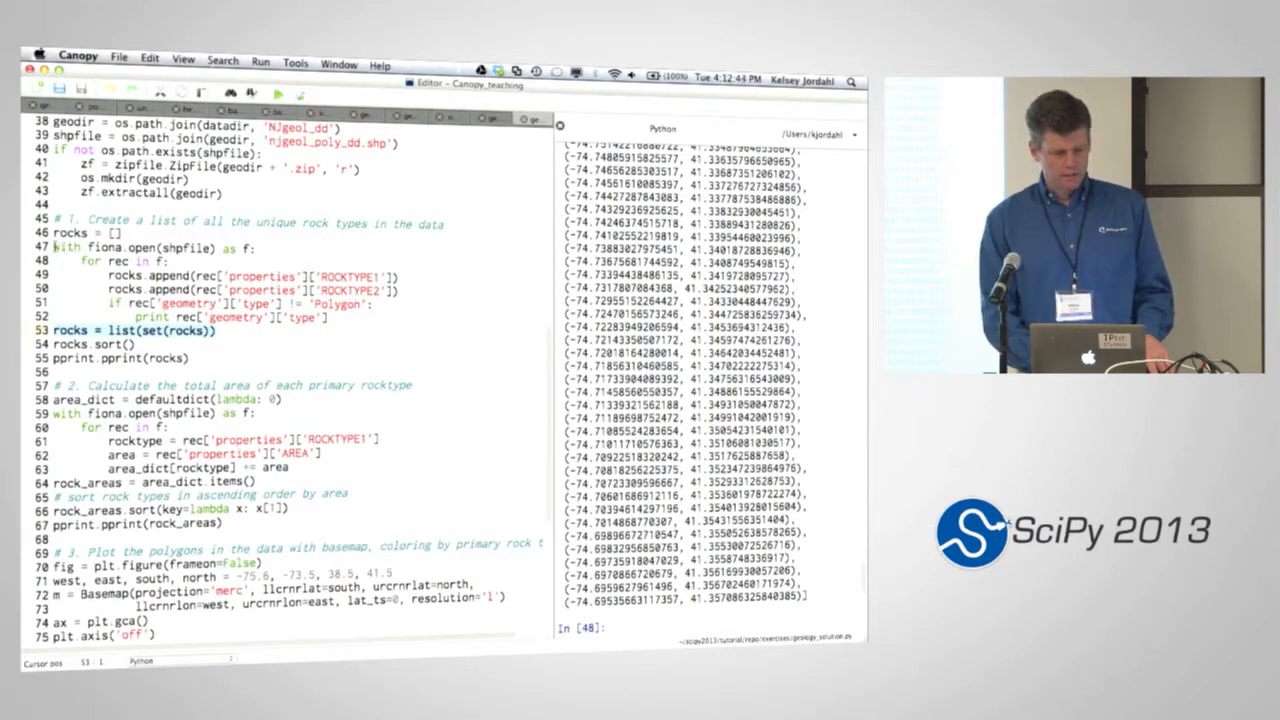
click(258, 248)
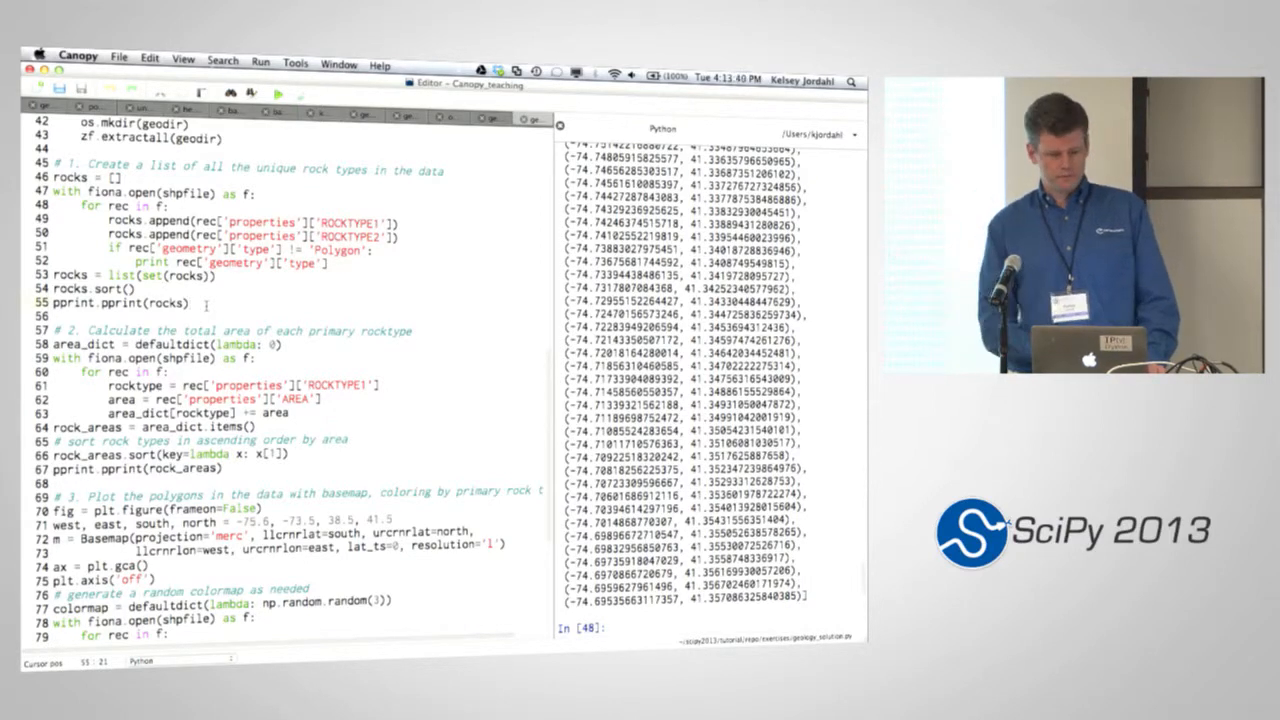
scroll(down, 3)
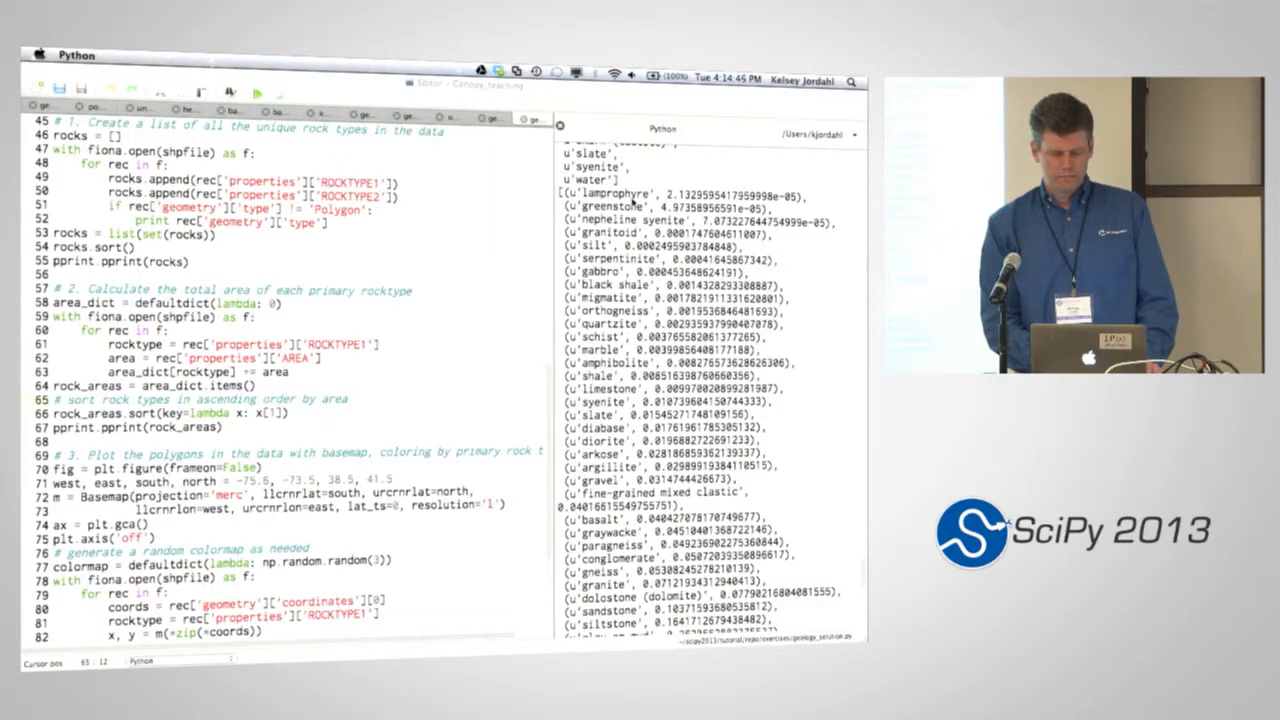
scroll(down, 3)
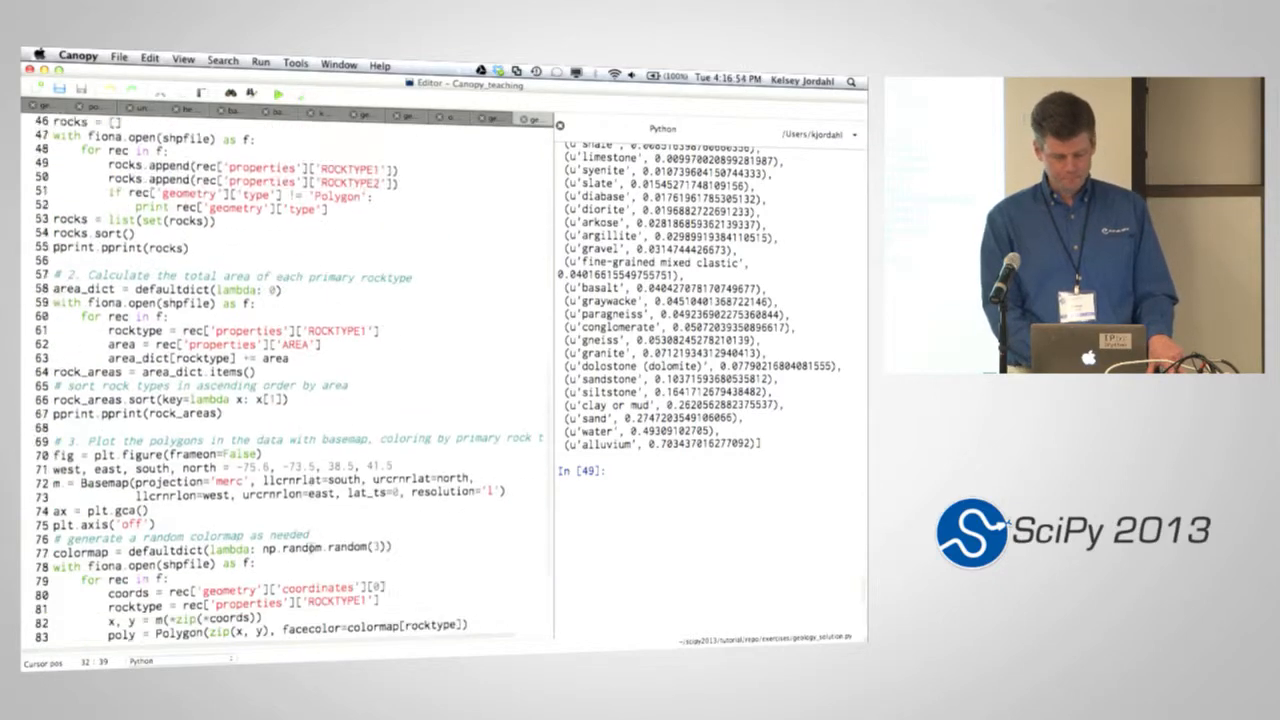
scroll(down, 3)
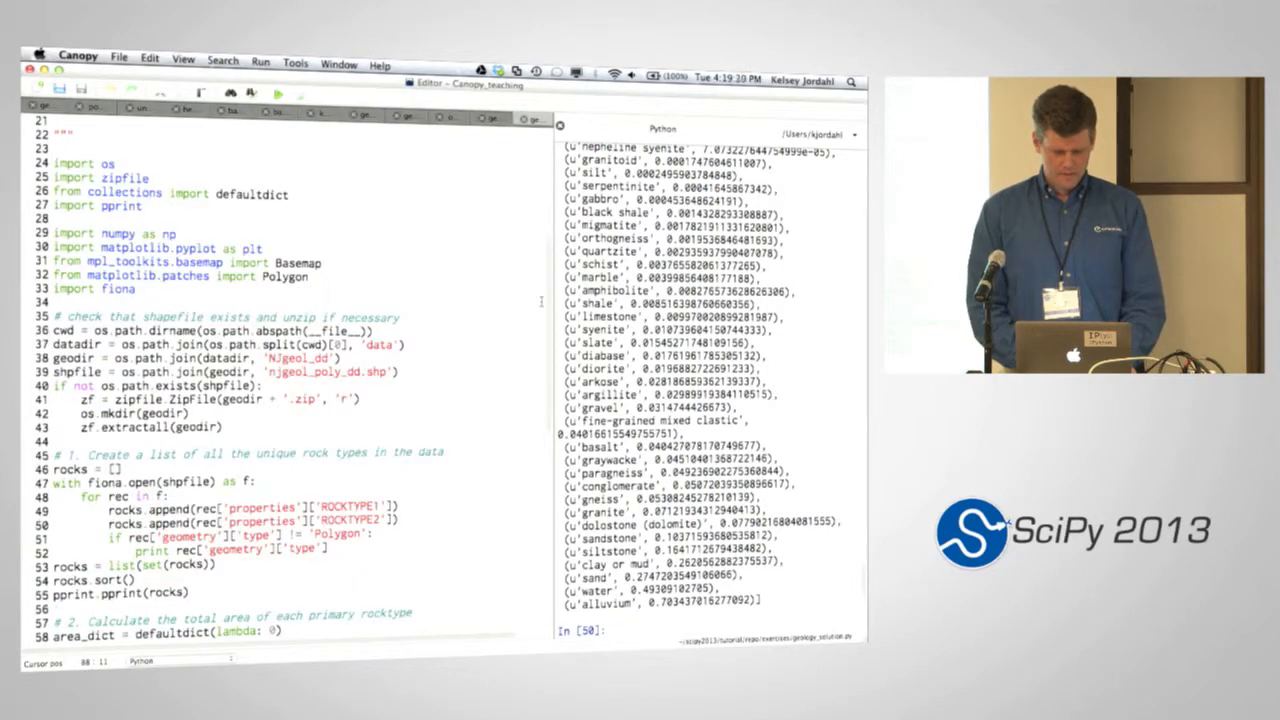
scroll(down, 3)
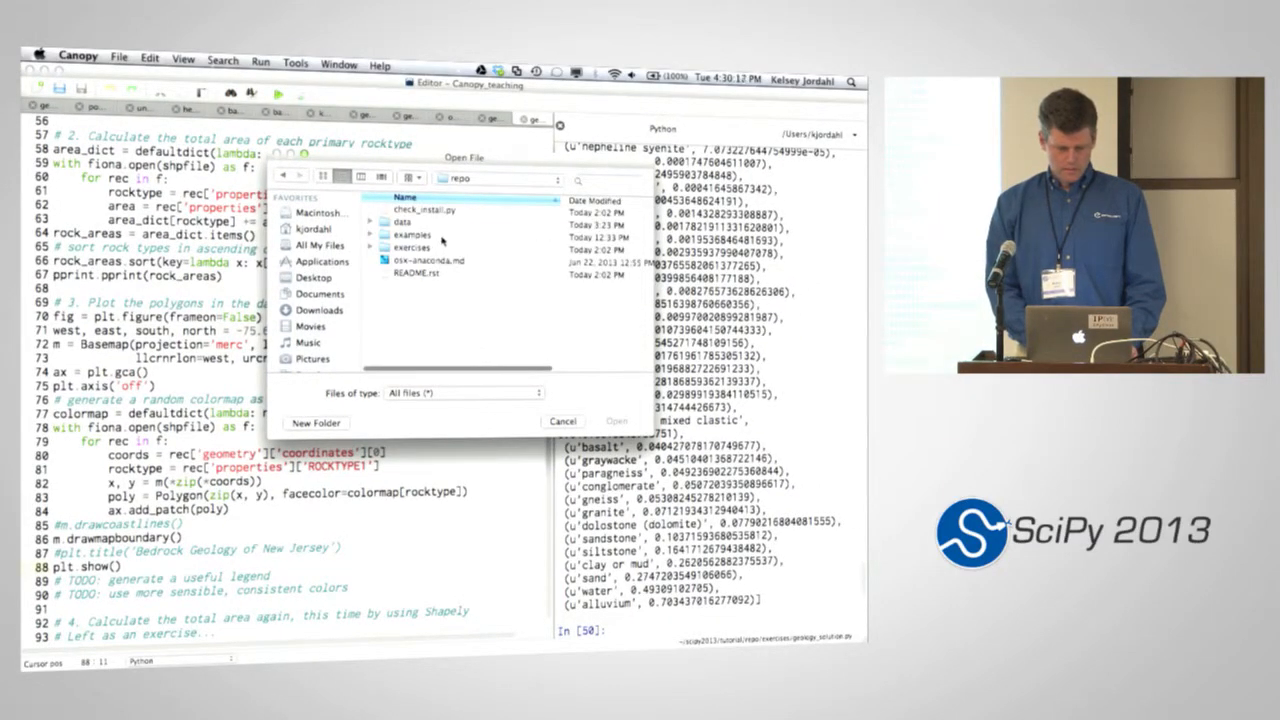
double_click(412, 234)
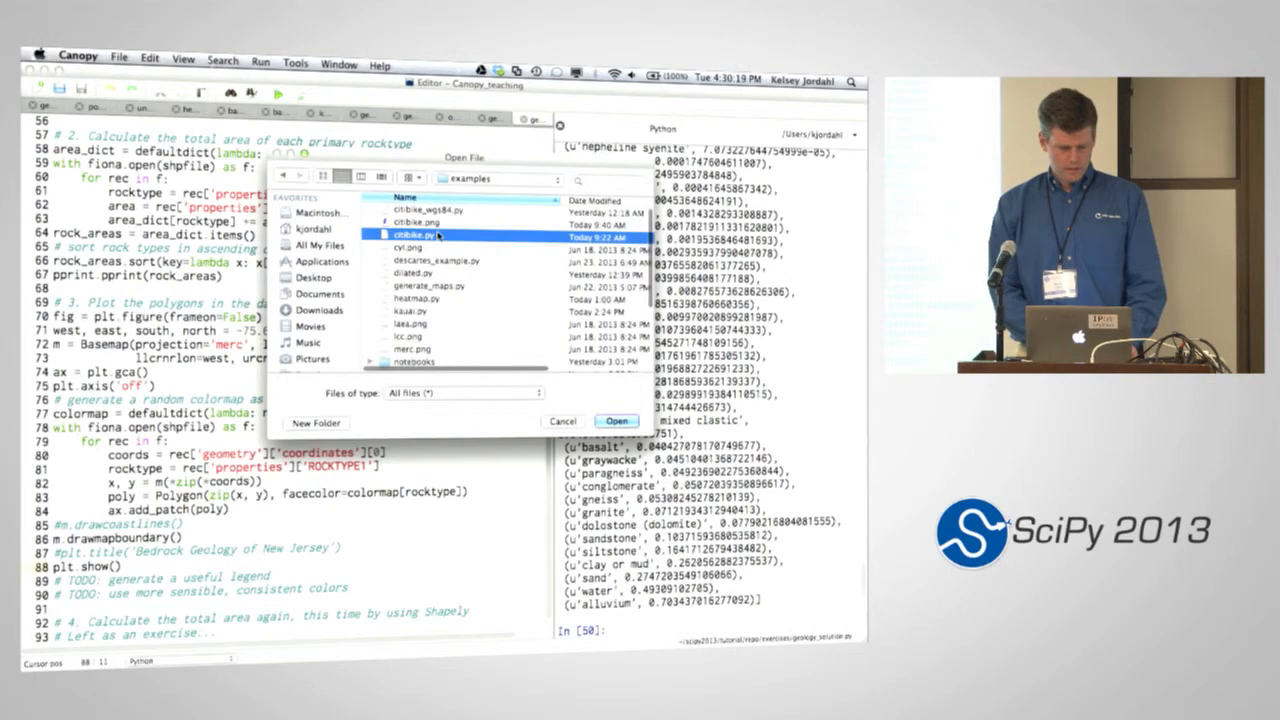
click(616, 420)
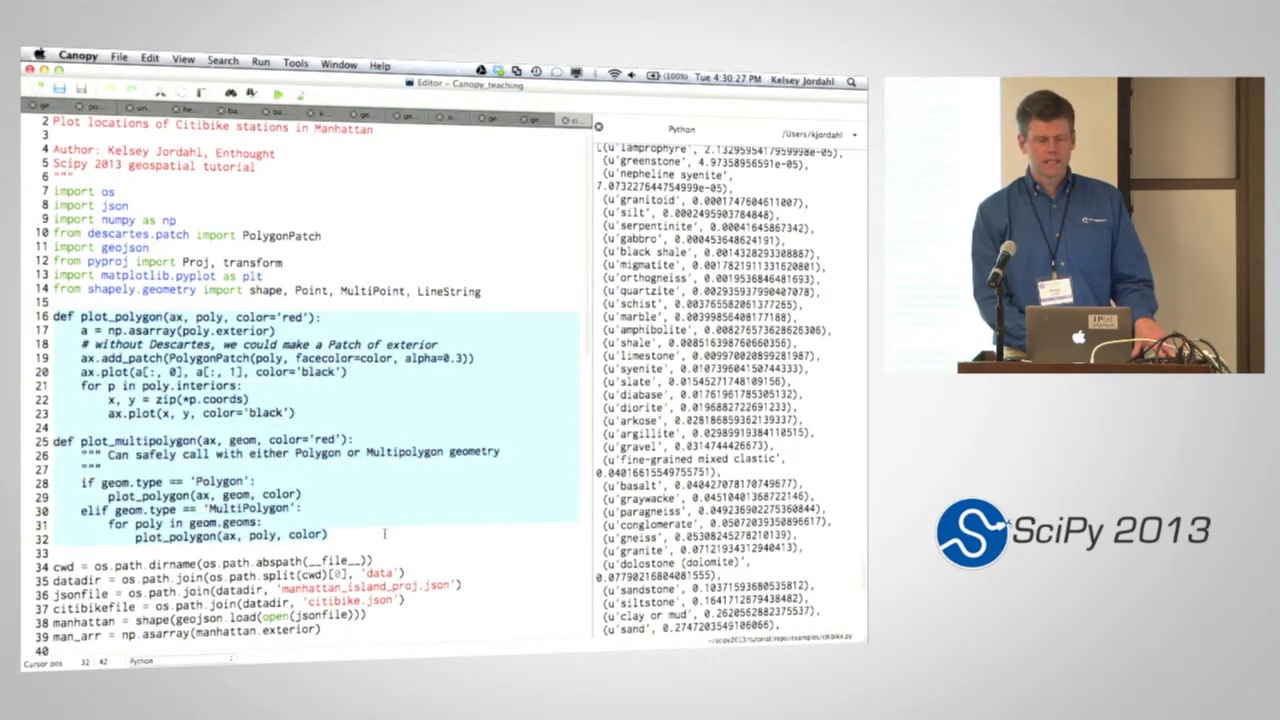
scroll(down, 3)
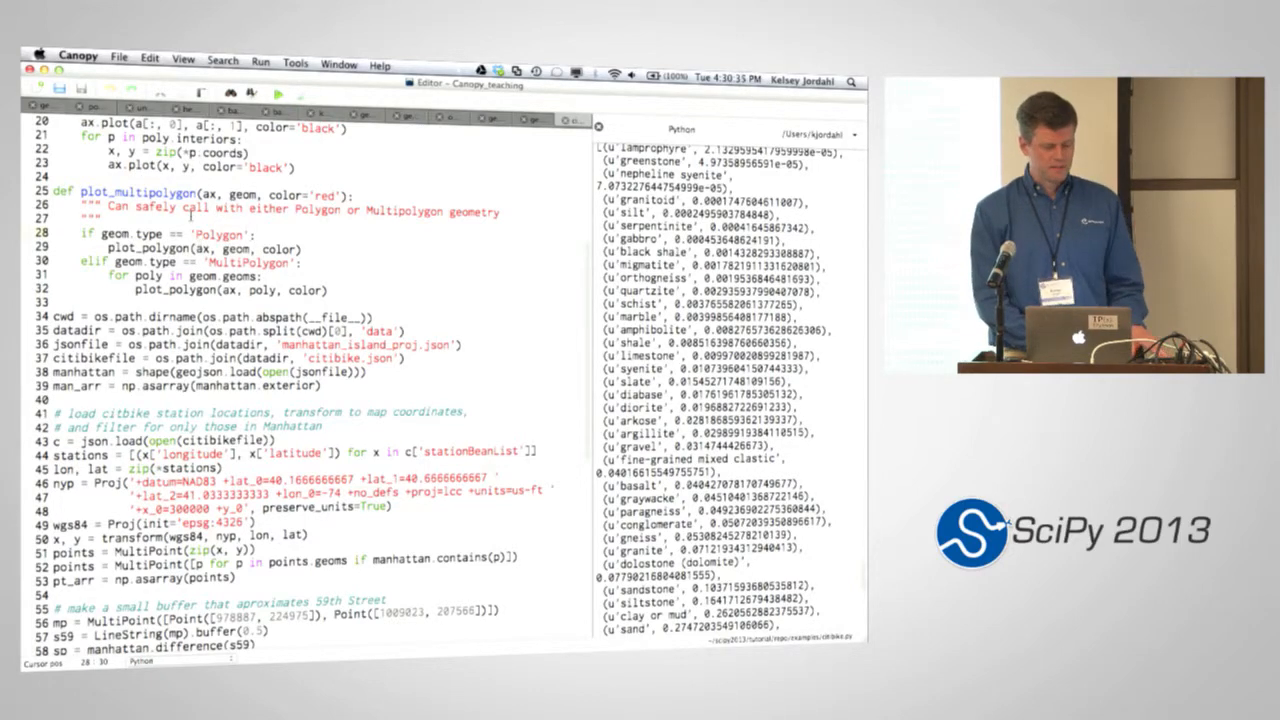
scroll(down, 3)
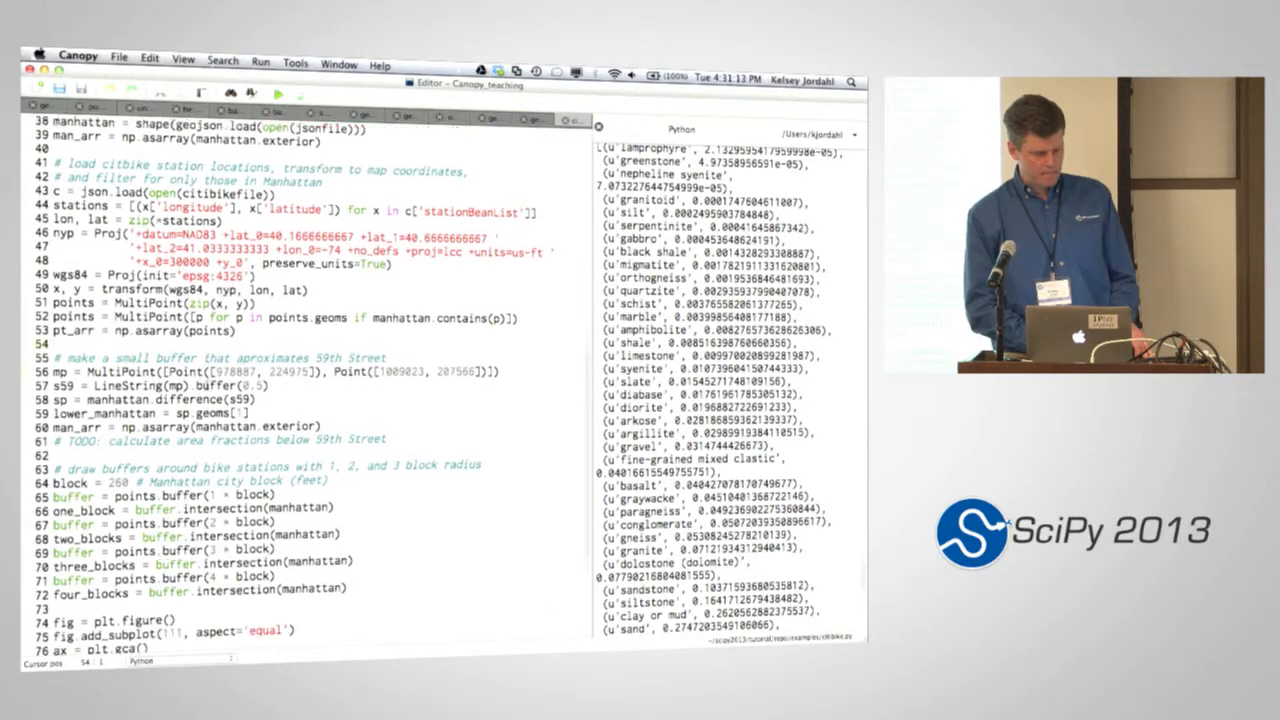
scroll(down, 3)
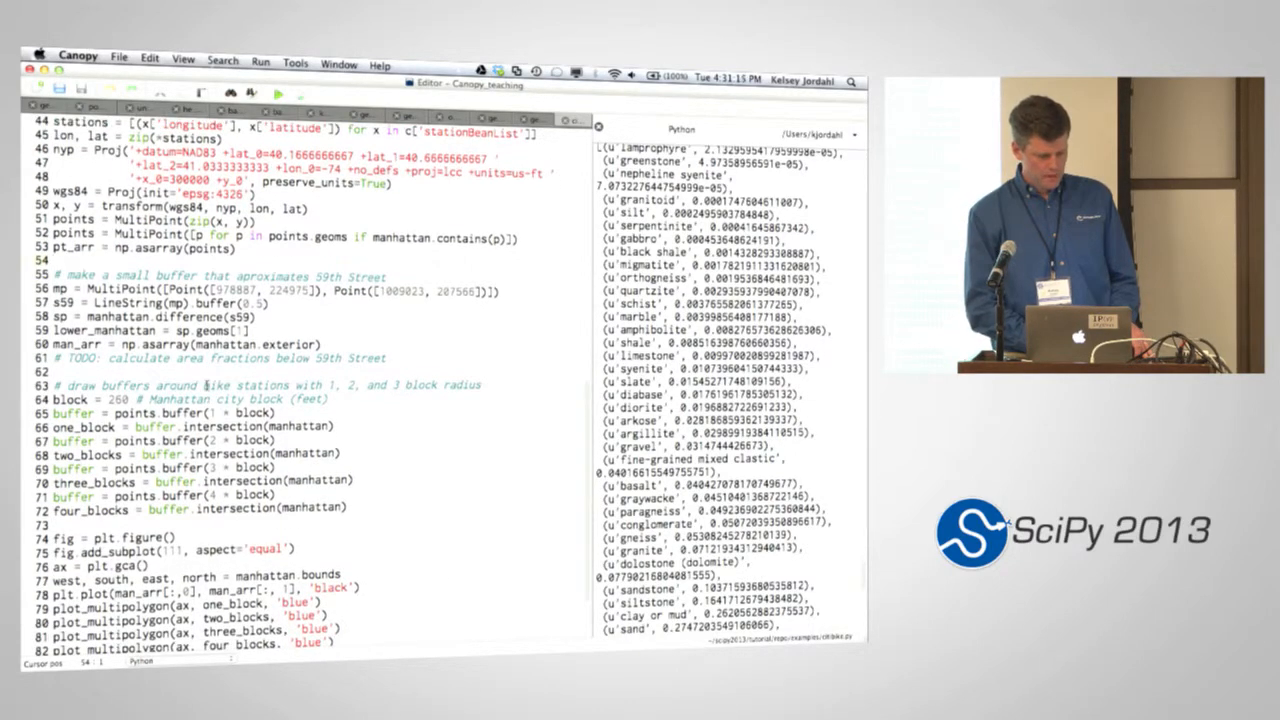
scroll(down, 3)
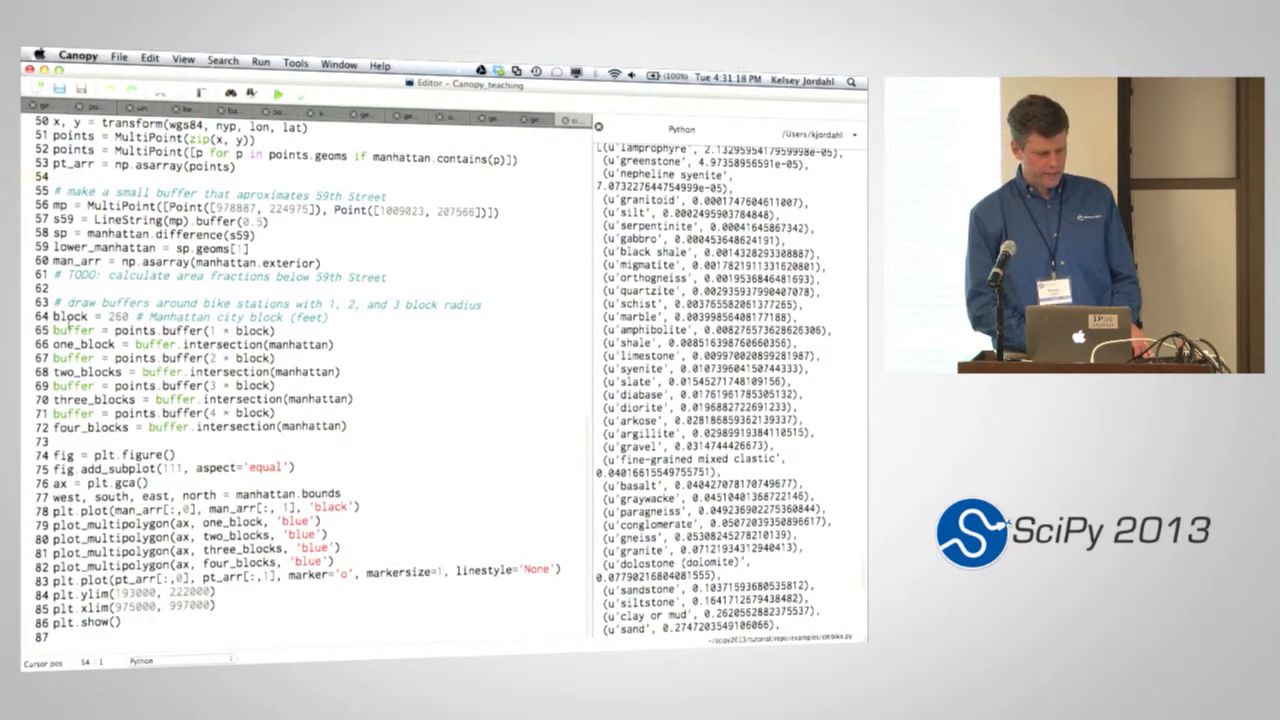
drag(57, 316, 357, 426)
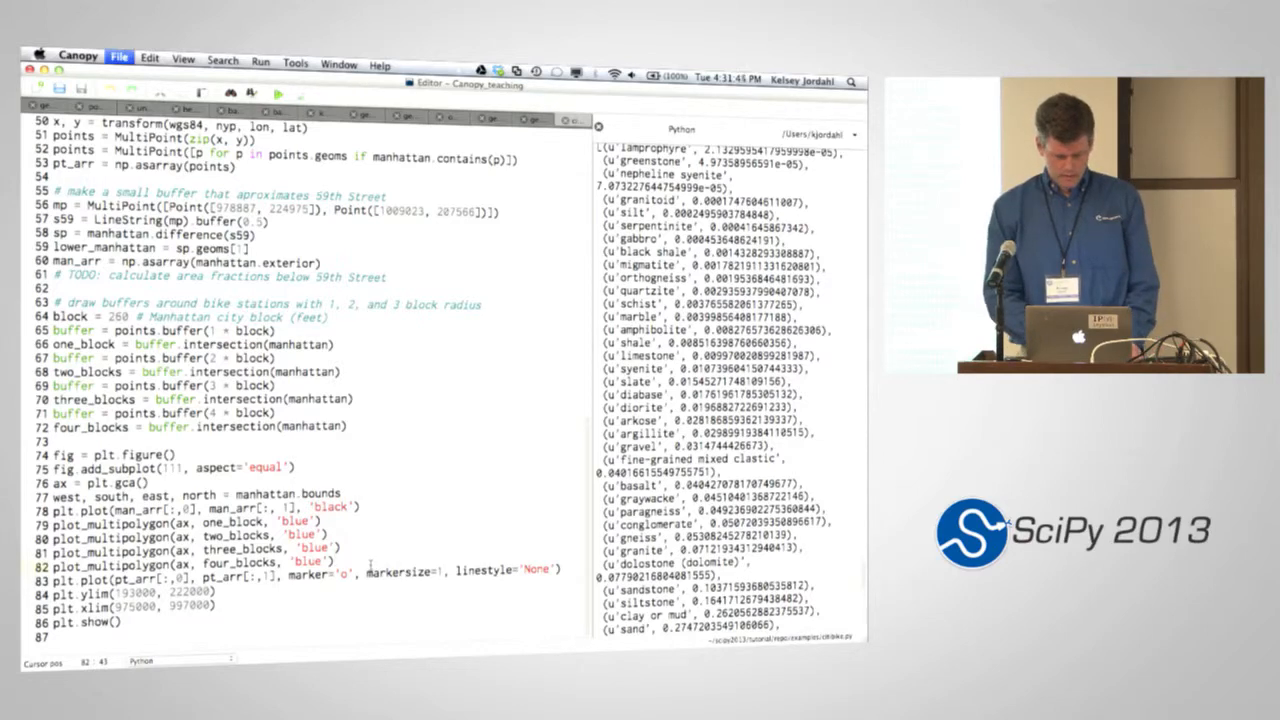
- Run citibike.py to plot bike-station buffers over Manhattan, then scroll the editor
click(118, 57)
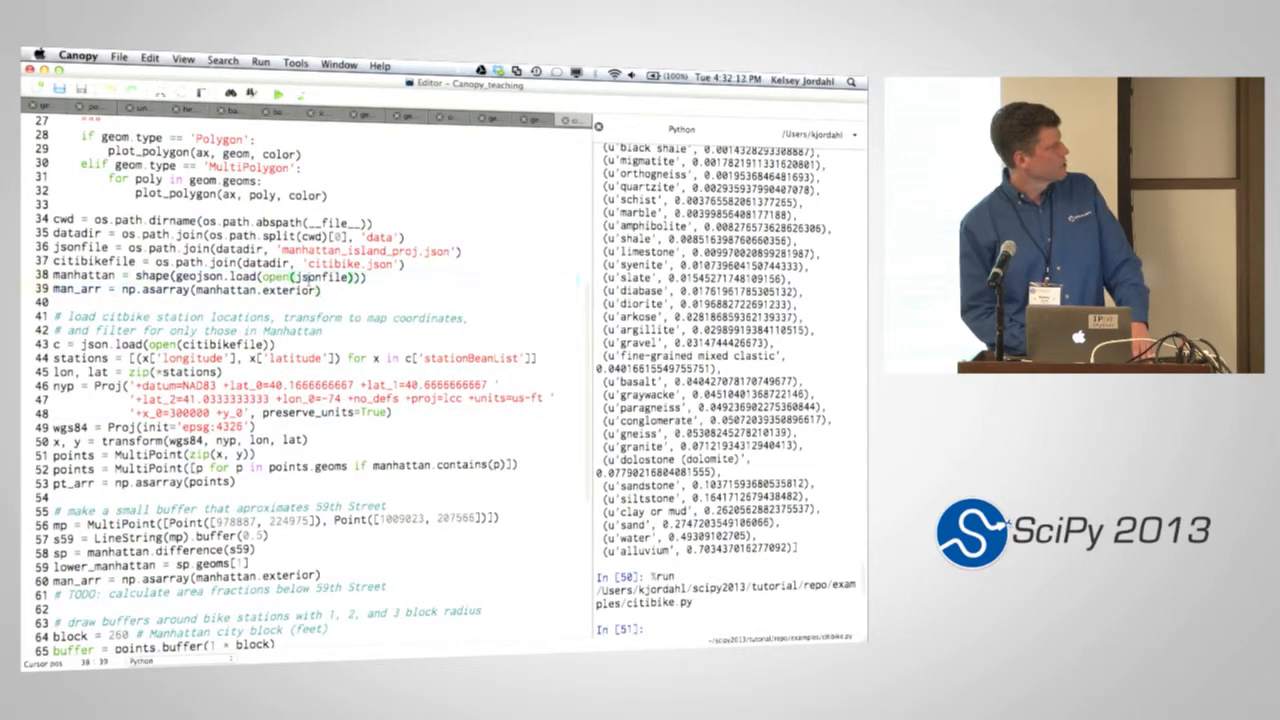
scroll(down, 3)
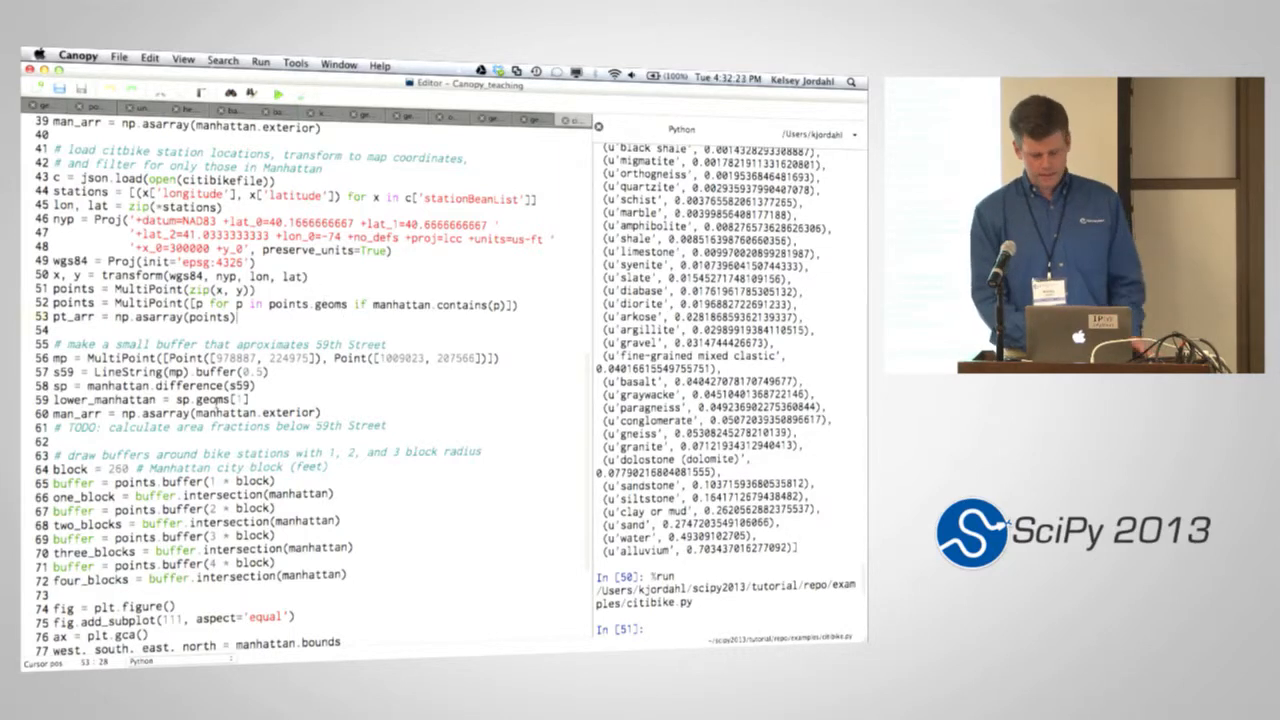
scroll(down, 3)
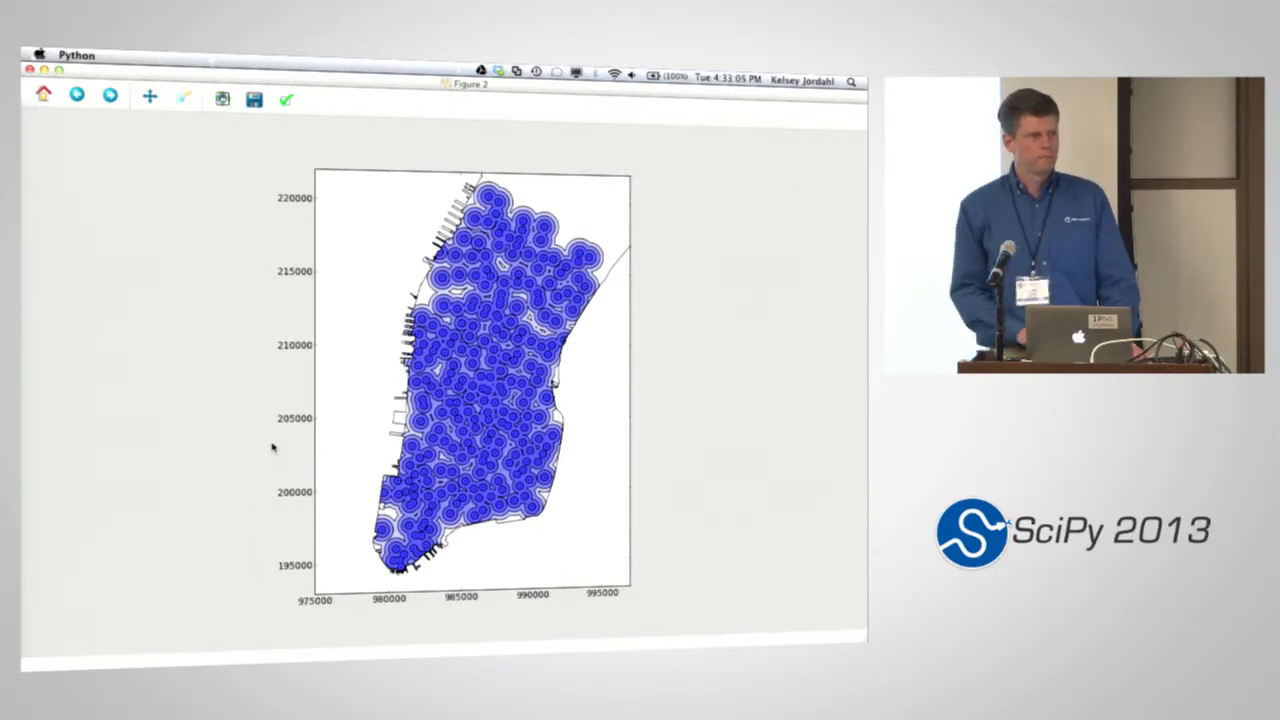
mouse_move(135, 293)
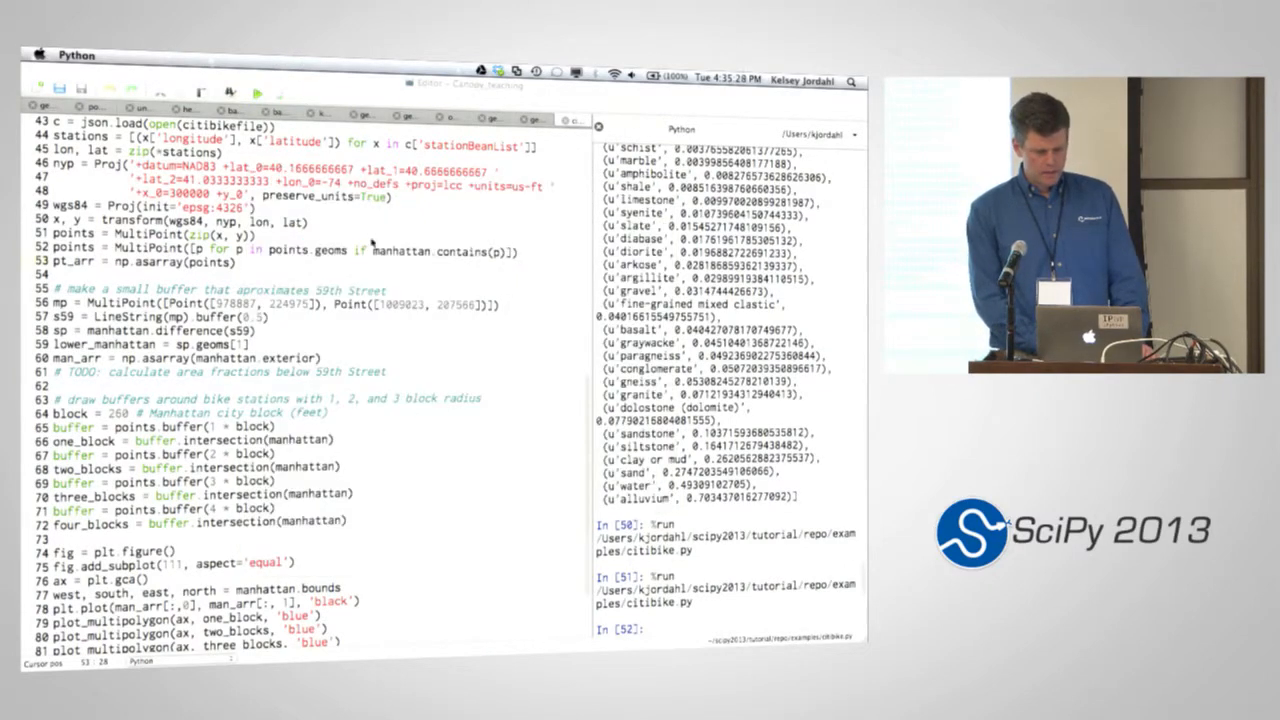
scroll(down, 3)
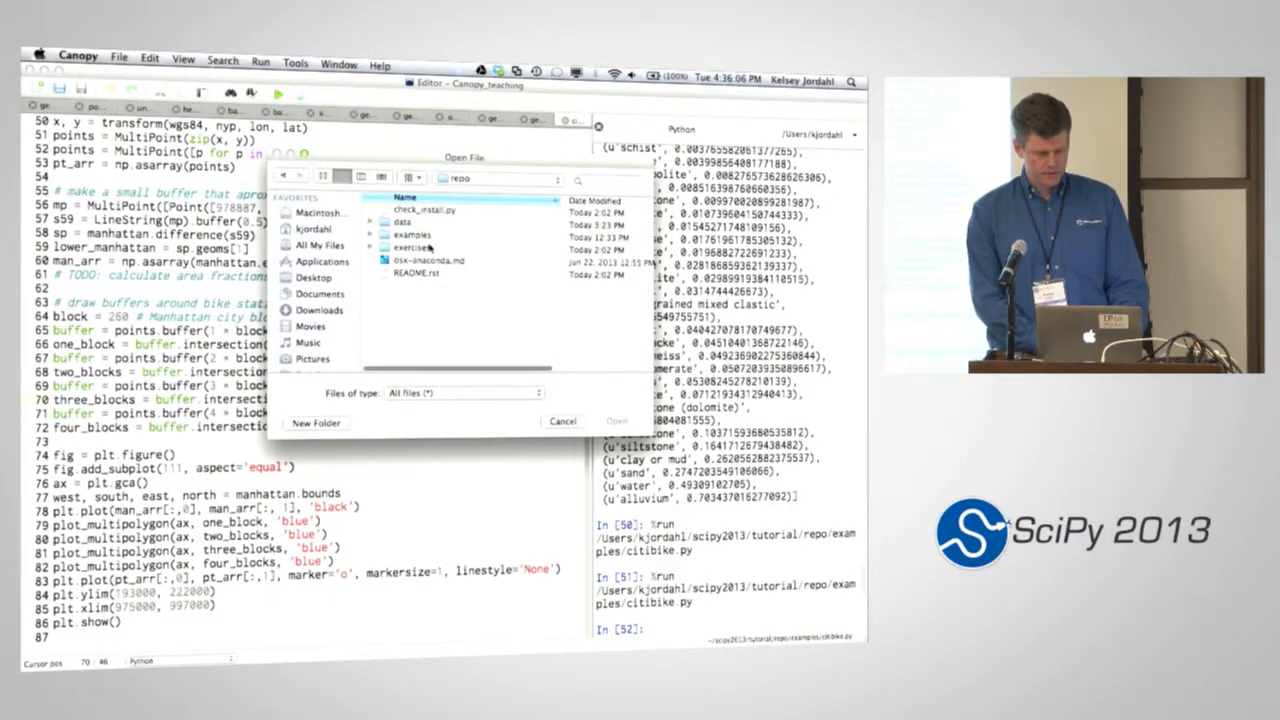
- Enter the exercises folder to reach the NYC boroughs script
double_click(410, 234)
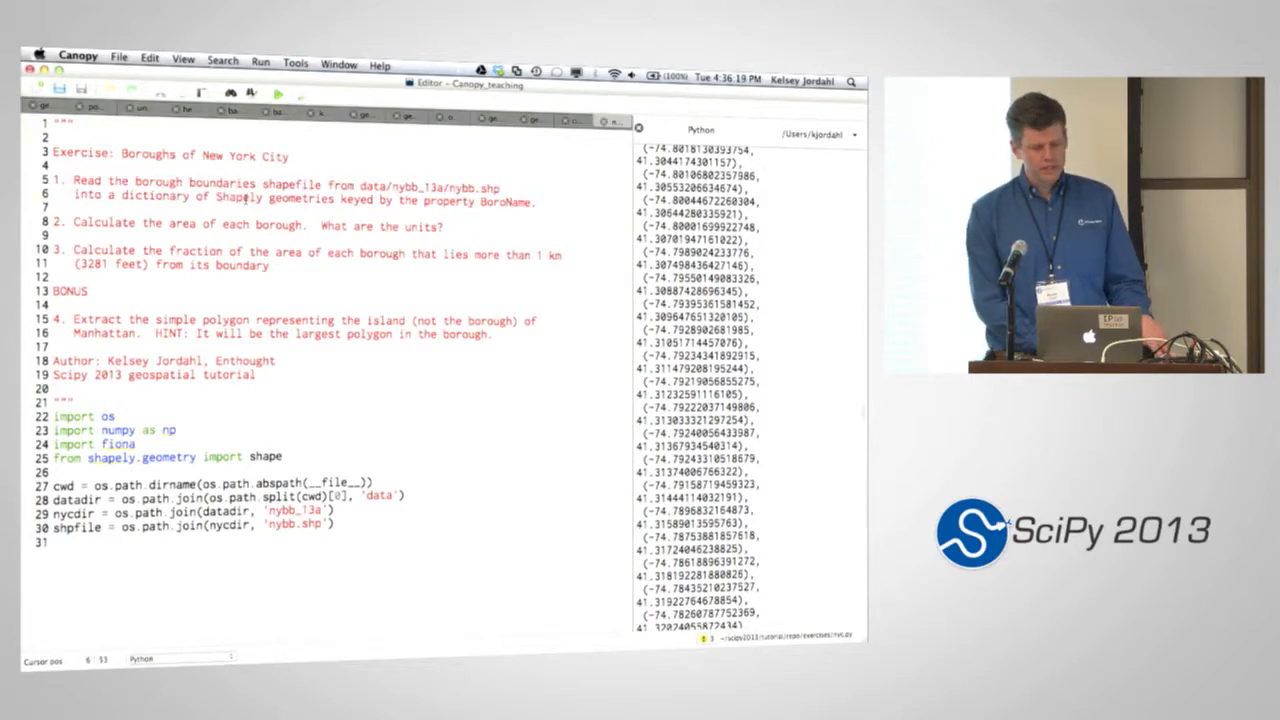
- Select task lines 1-3: reading the shapefile, borough areas, 1 km boundary fractions
double_click(300, 197)
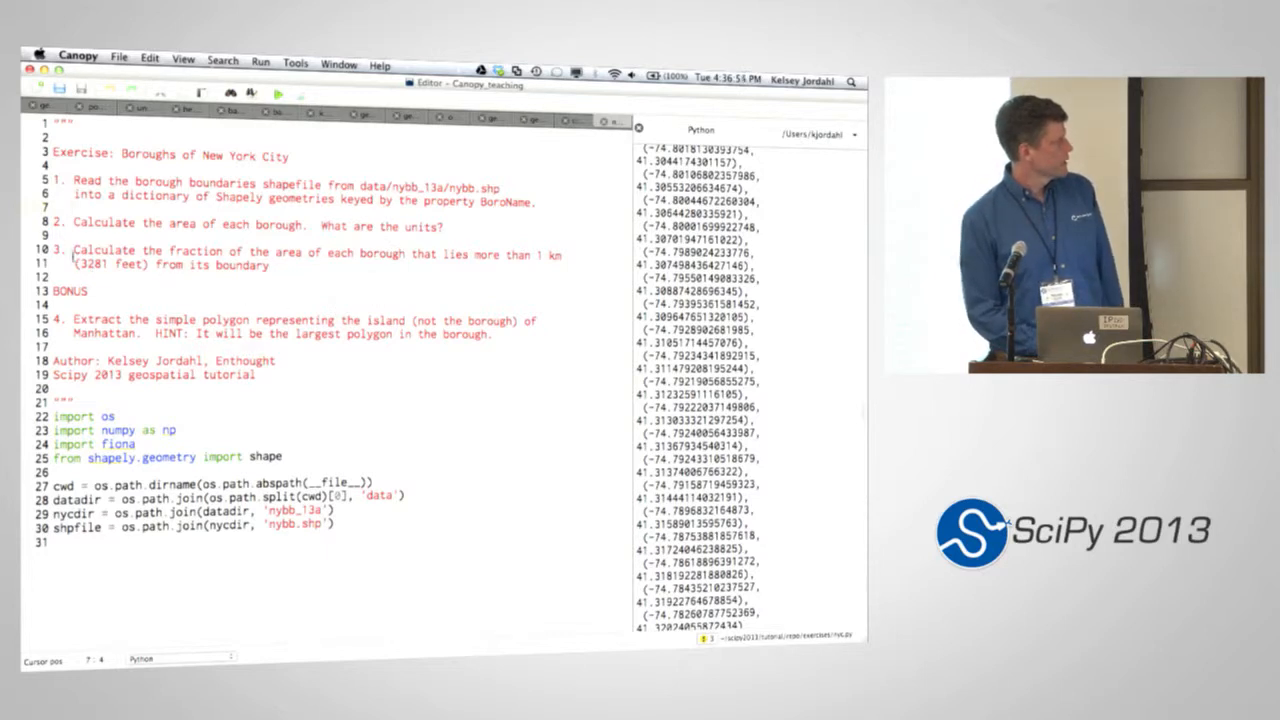
drag(75, 254, 280, 265)
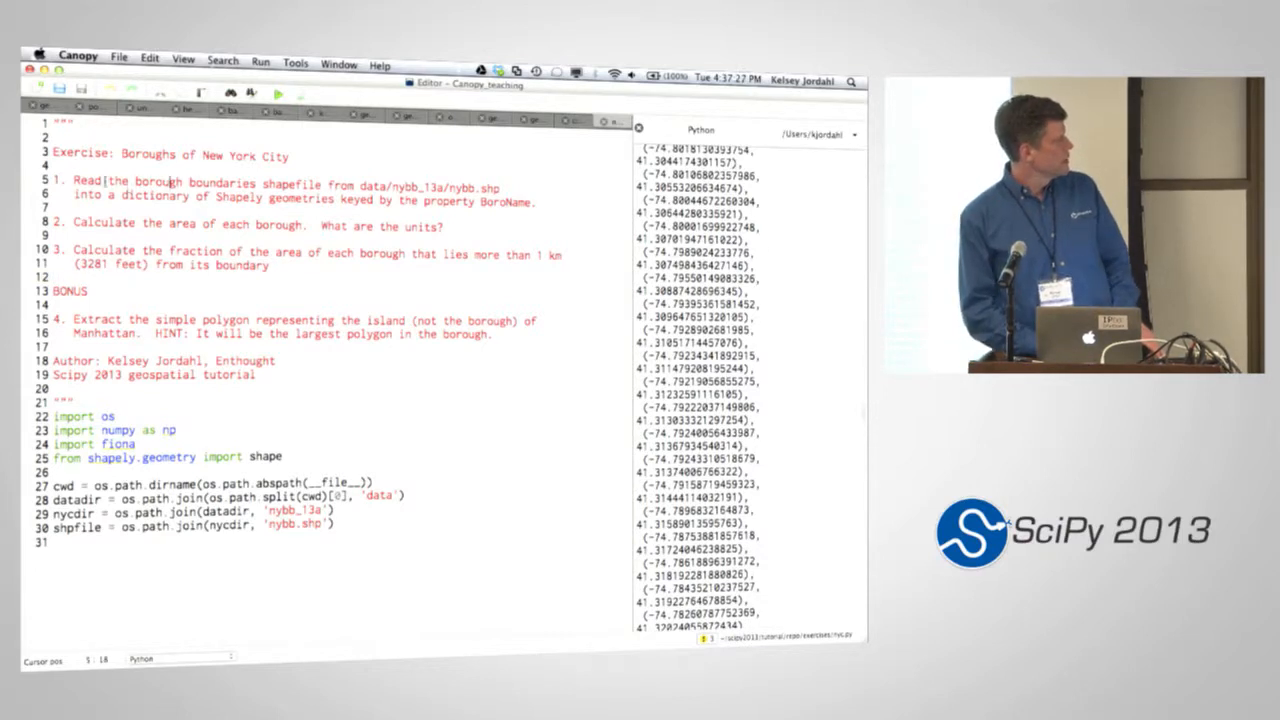
drag(88, 182, 270, 265)
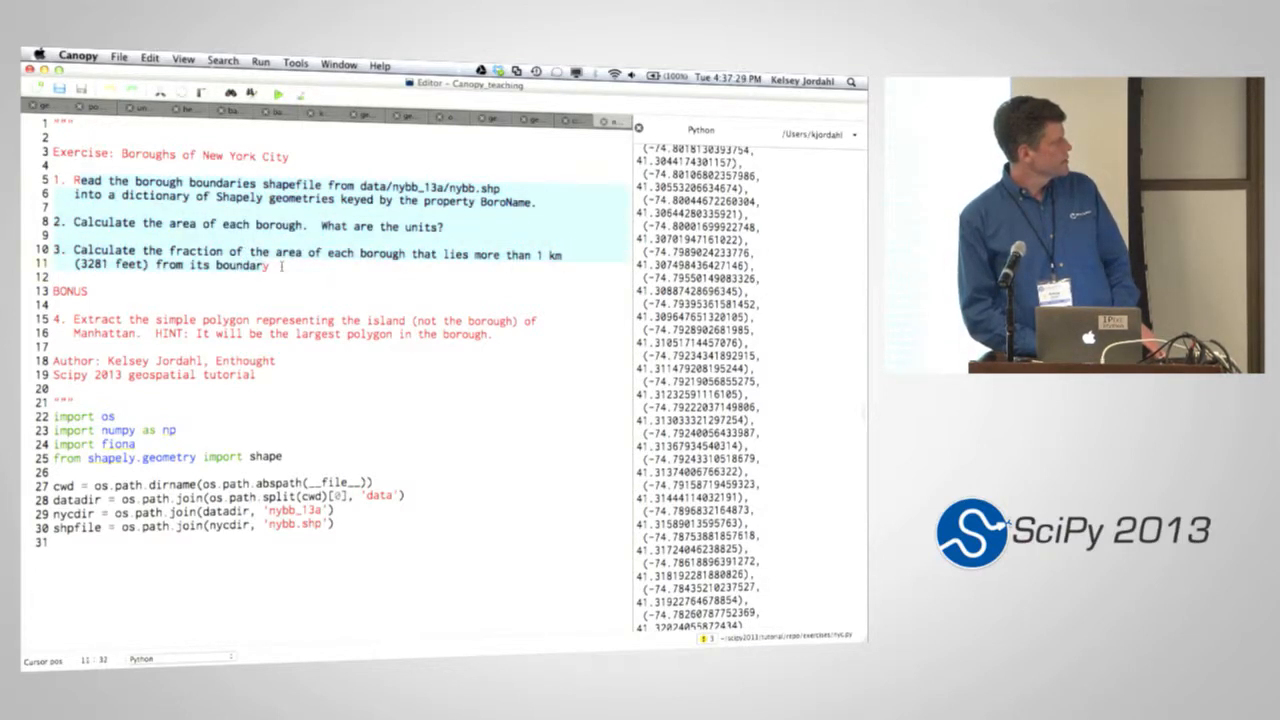